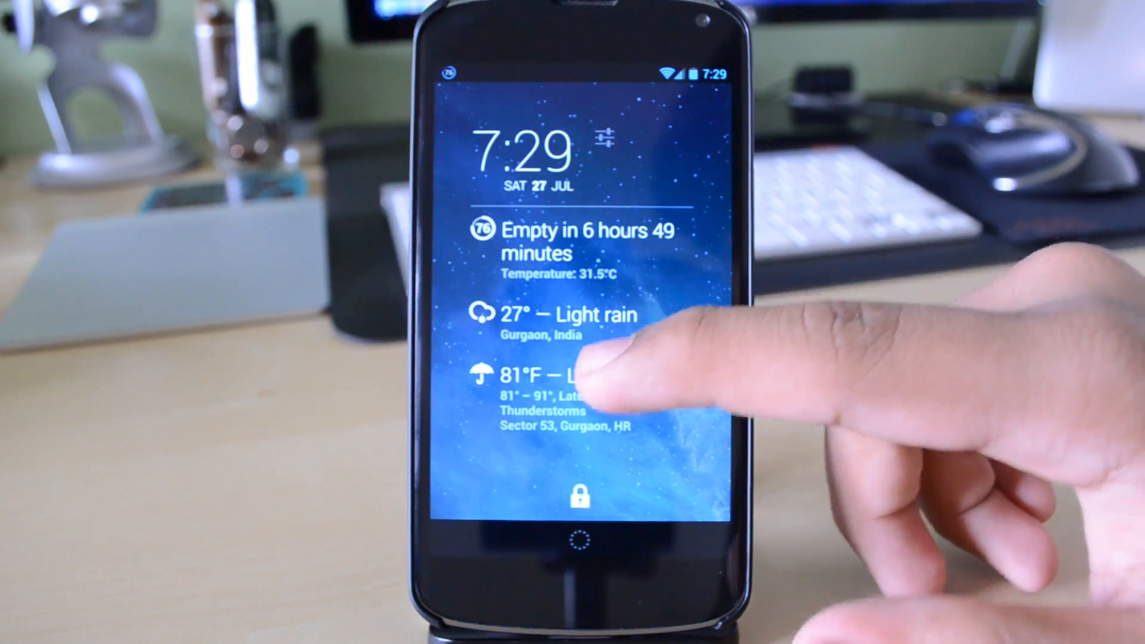
{"action": "left_click", "coordinate": [576, 376]}
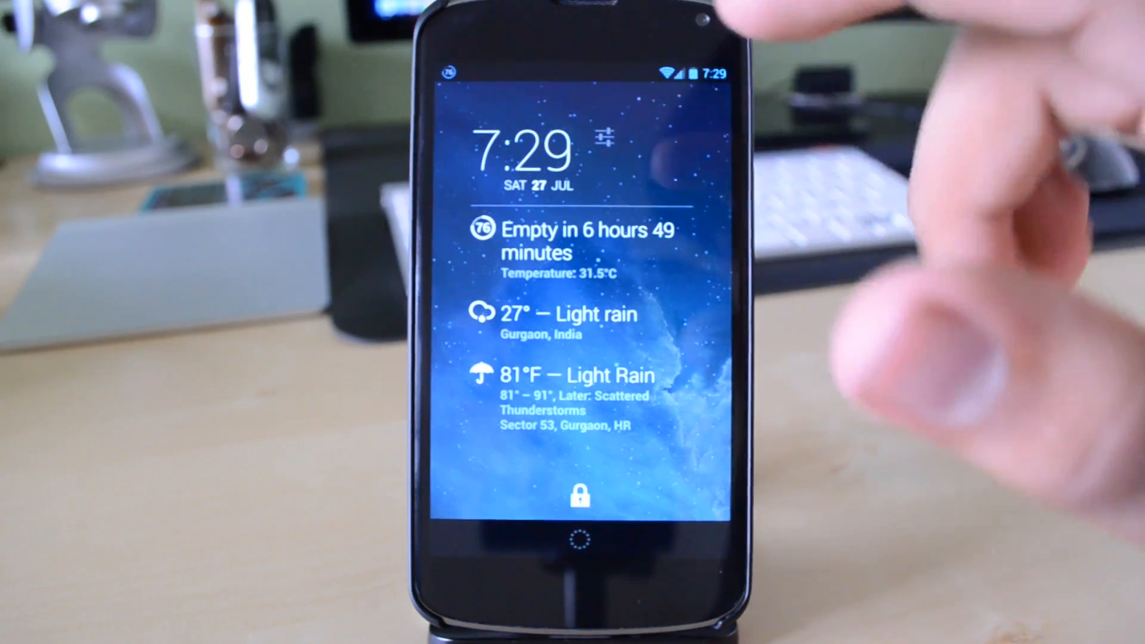